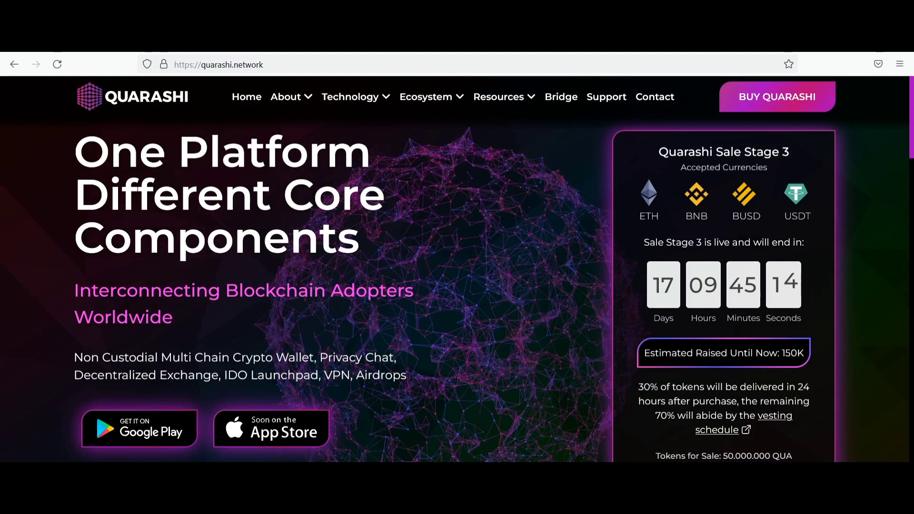
pyautogui.moveTo(207, 385)
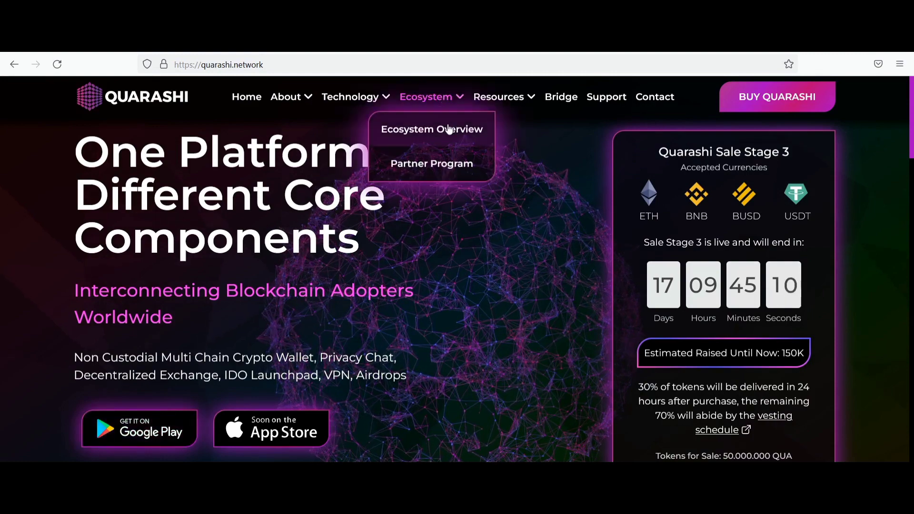
# Open Ecosystem Overview and scroll through partner logos like Etherscan, MetaMask and Binance Smart Chain.
pyautogui.click(431, 129)
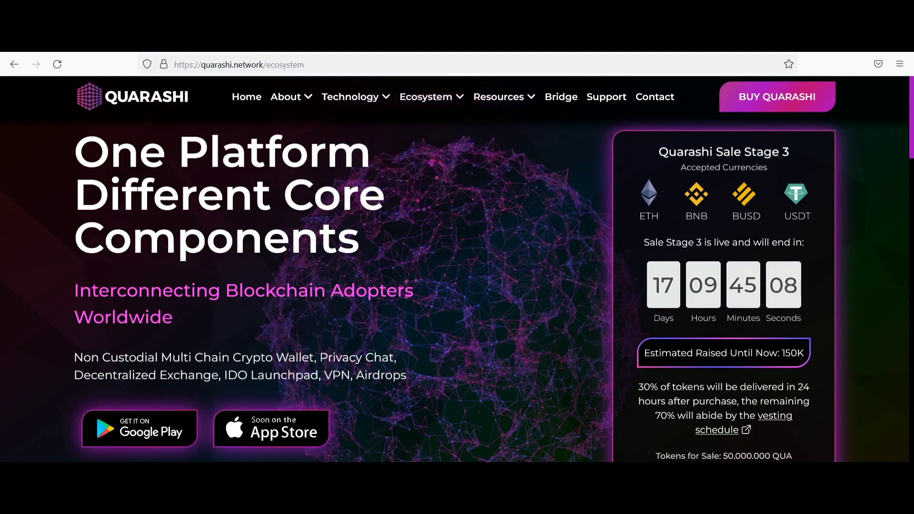
pyautogui.scroll(-3)
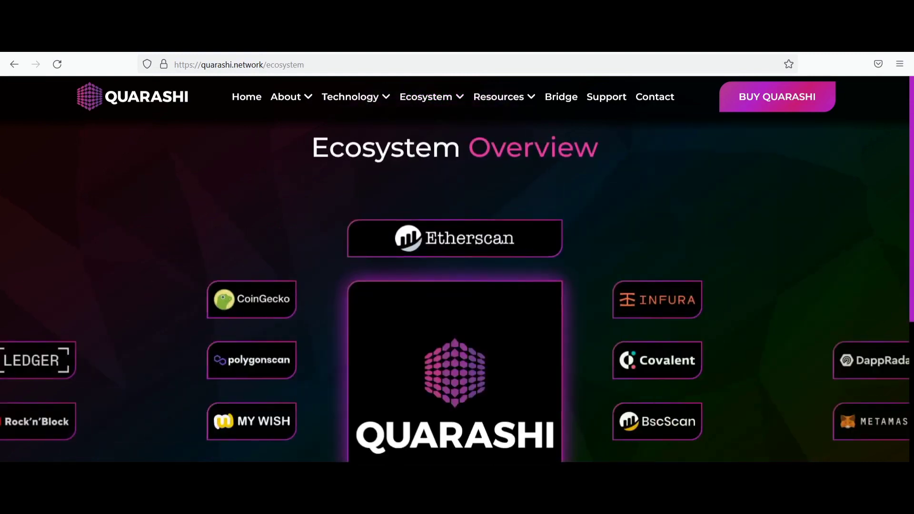
pyautogui.scroll(-3)
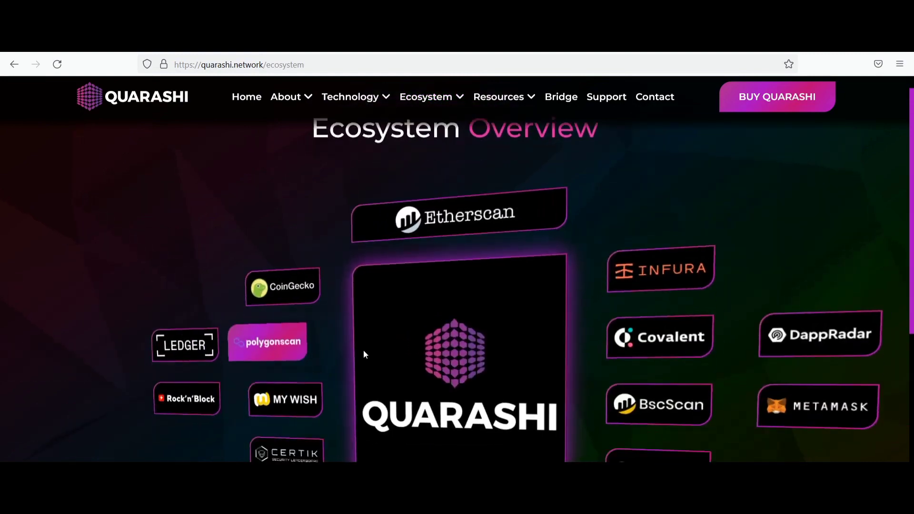
pyautogui.scroll(-3)
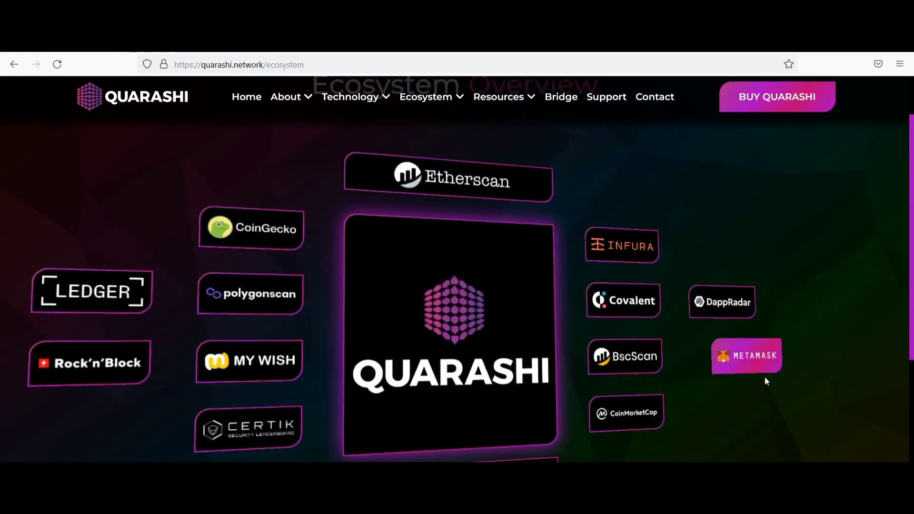
pyautogui.scroll(-3)
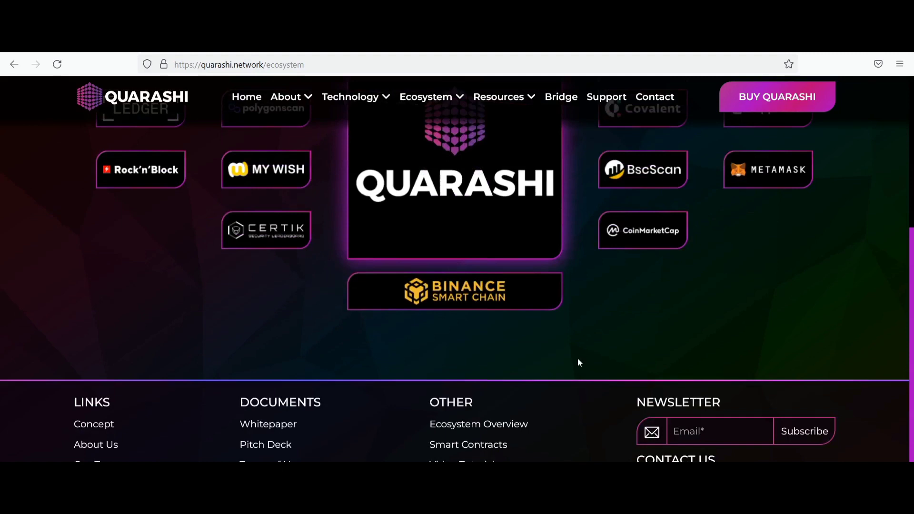
pyautogui.scroll(3)
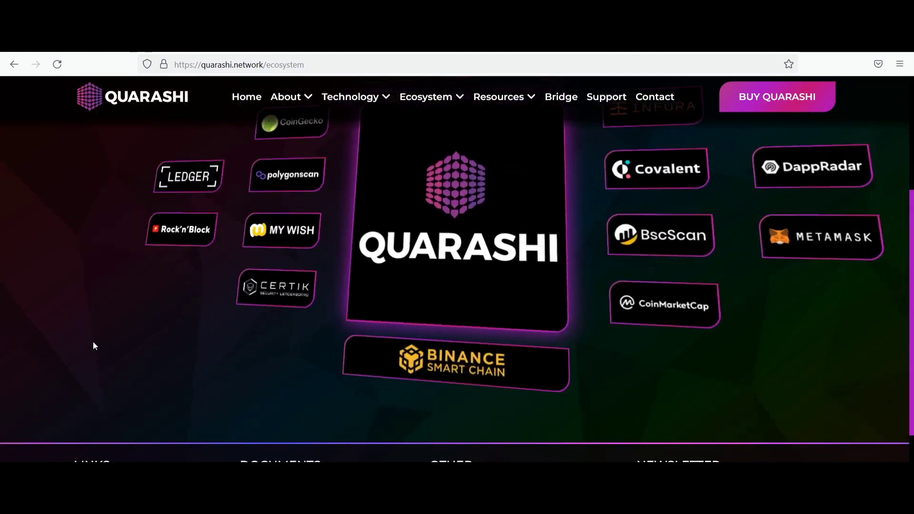
# Open the Roadmap page from the resources menu and scroll to the Q4 2021 and Q1 2022 milestones.
pyautogui.click(499, 97)
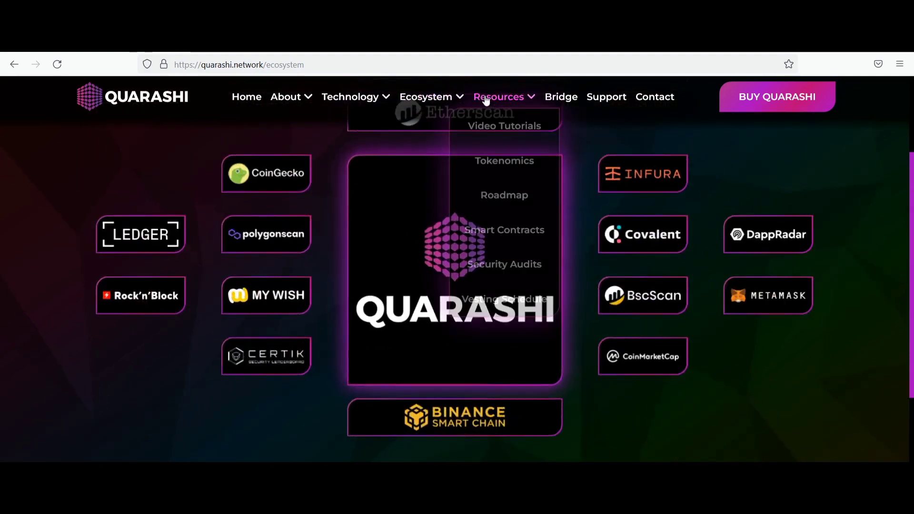
pyautogui.moveTo(504, 198)
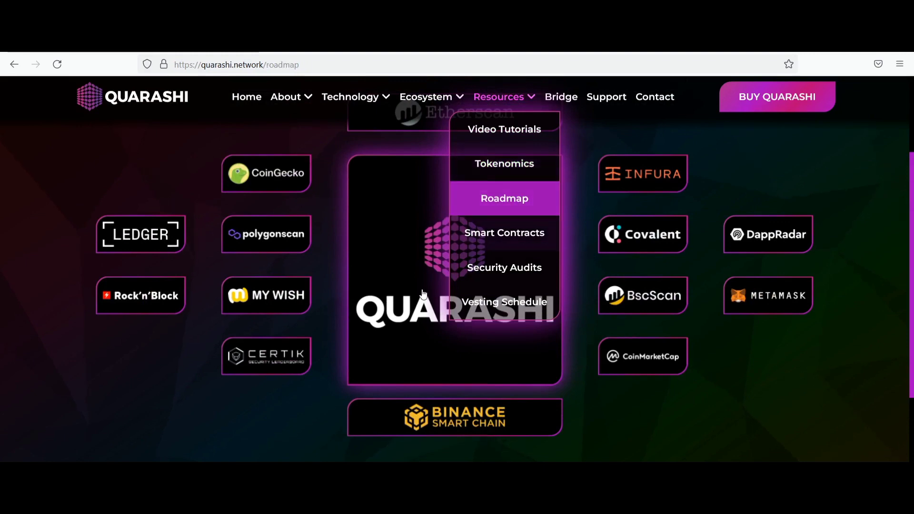
pyautogui.click(503, 198)
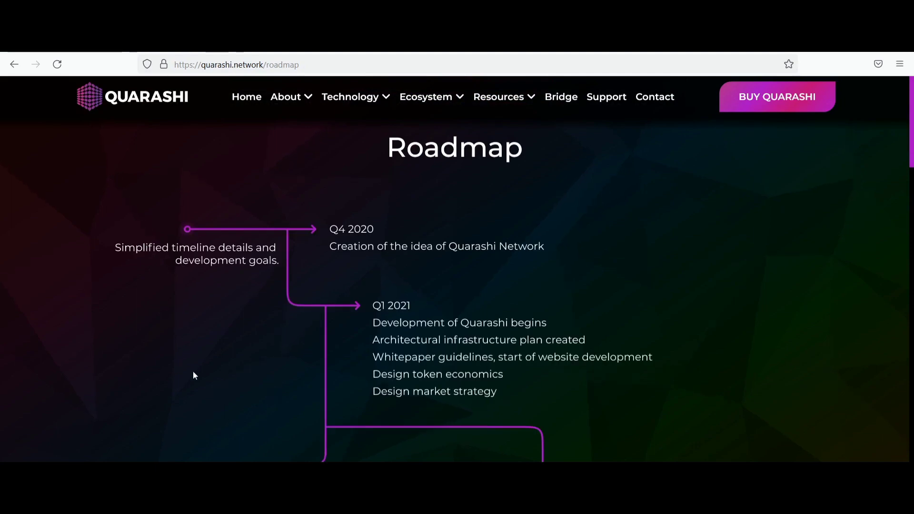
pyautogui.scroll(-3)
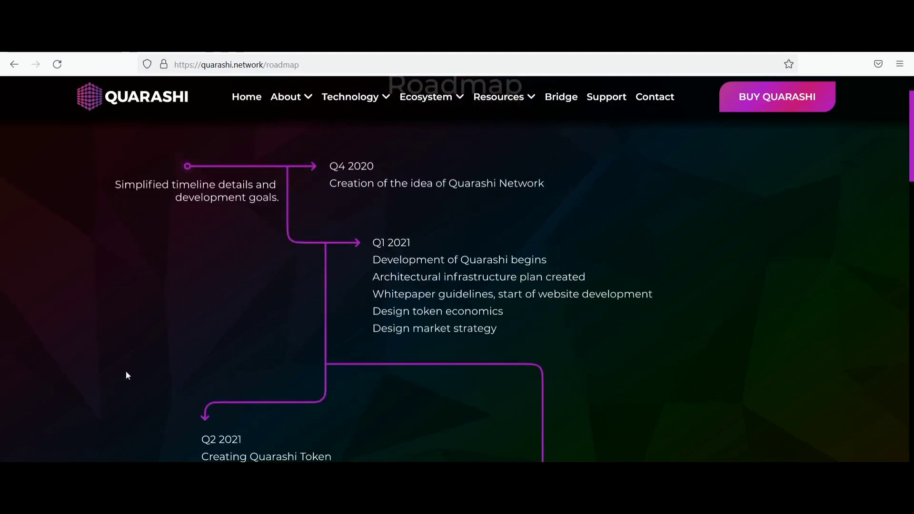
pyautogui.scroll(-3)
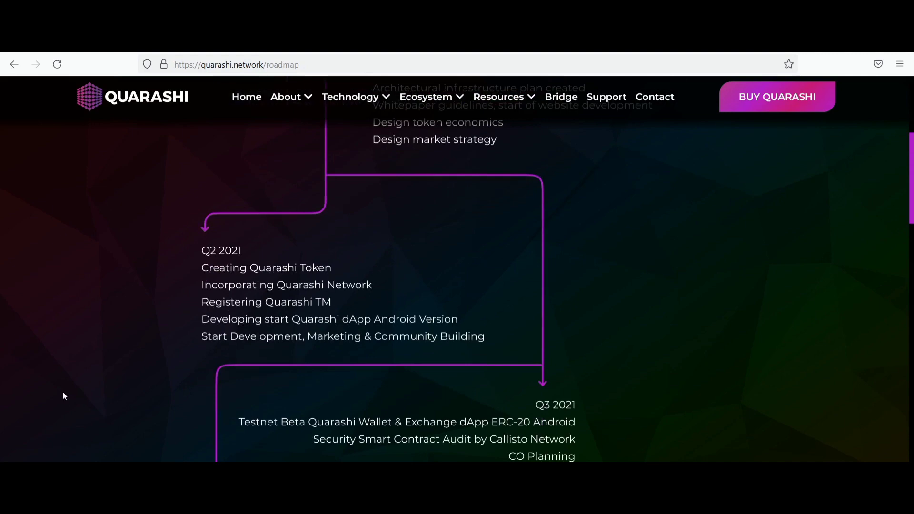
pyautogui.scroll(-3)
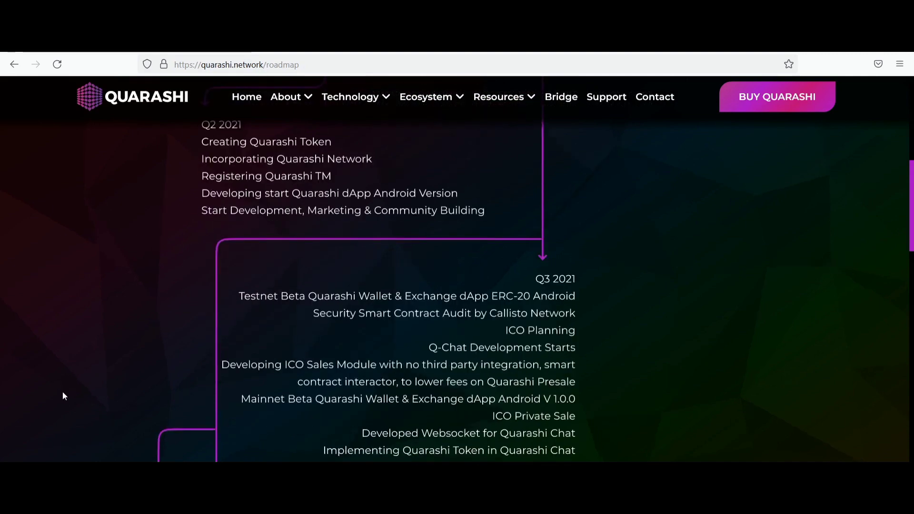
pyautogui.scroll(-3)
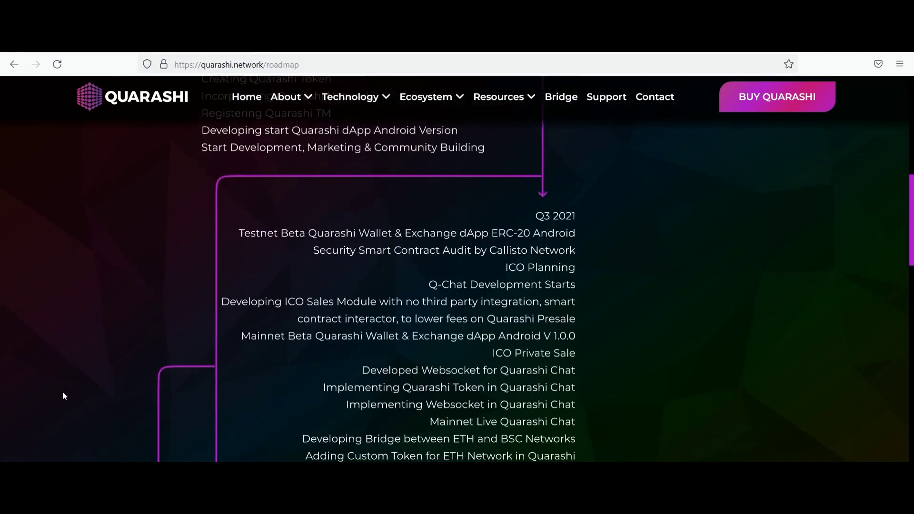
pyautogui.scroll(-3)
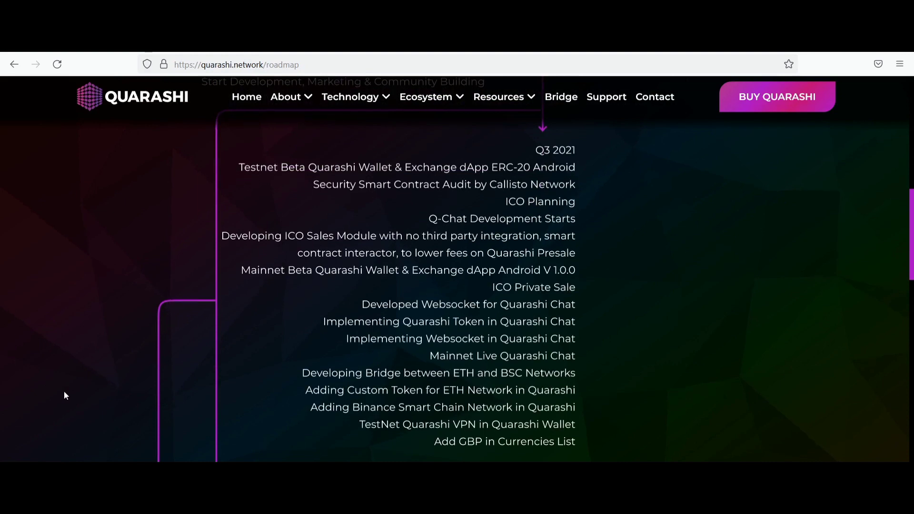
pyautogui.scroll(-3)
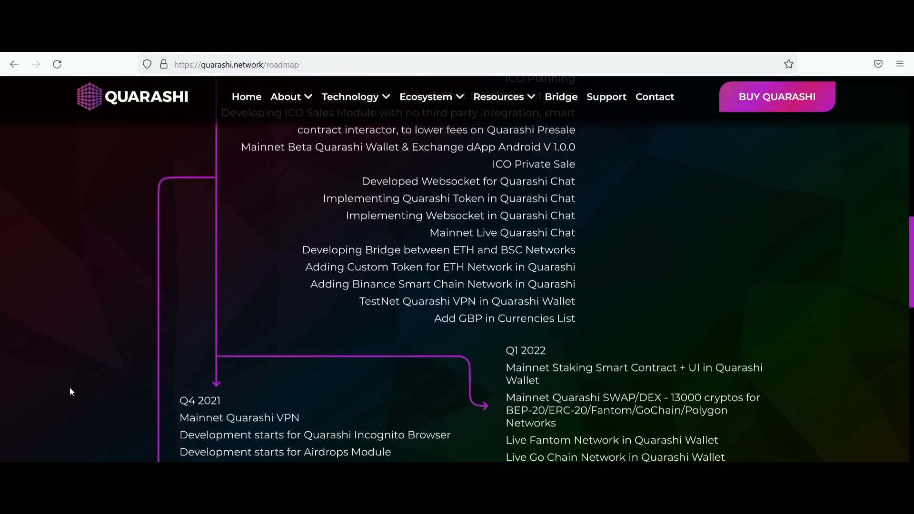
pyautogui.scroll(-3)
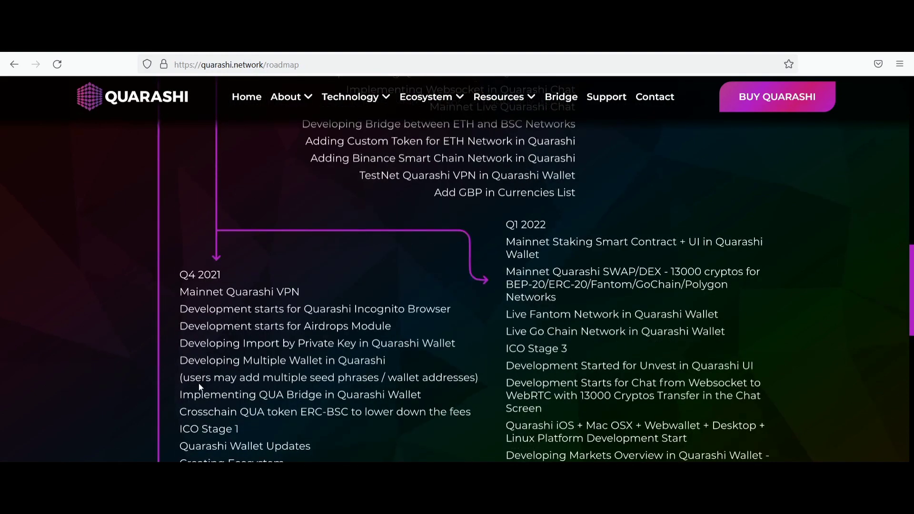
pyautogui.scroll(-3)
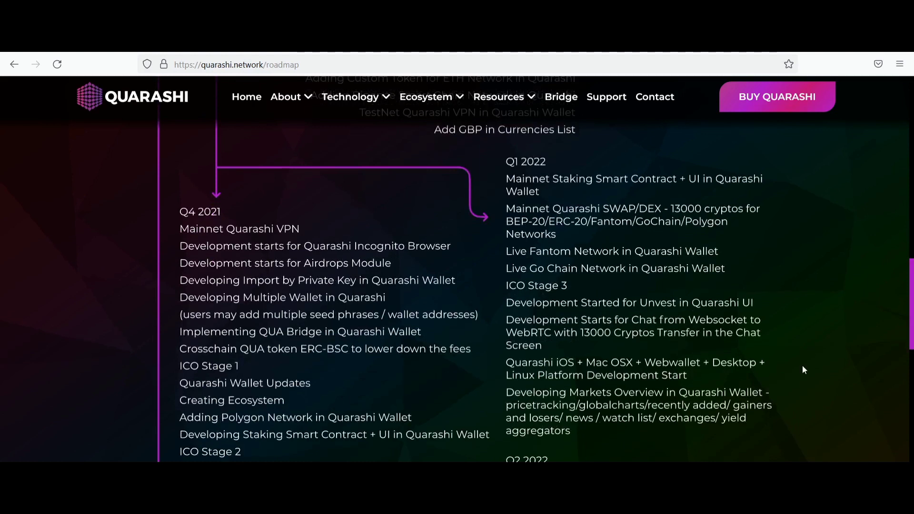
pyautogui.moveTo(815, 370)
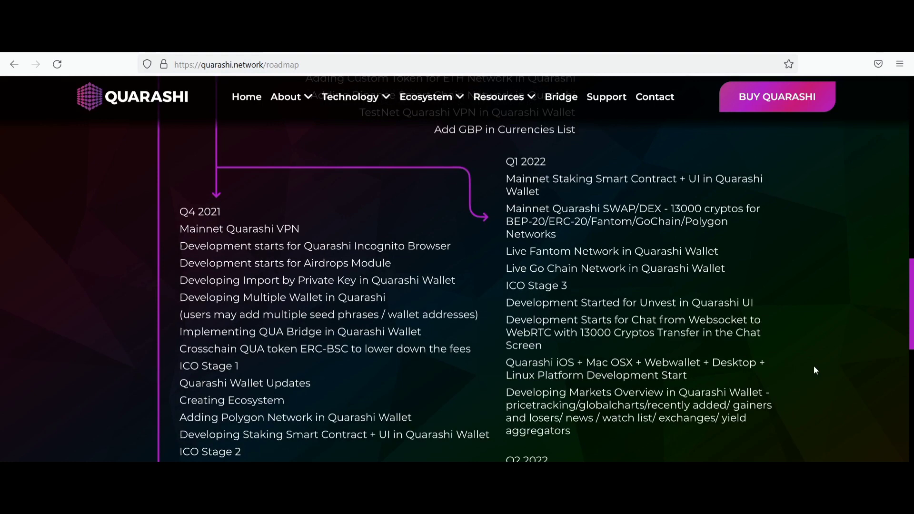
# Scroll the roadmap past Q2, Q3 and Q4 2022 to the Q1–Q2 2023 entries.
pyautogui.scroll(-3)
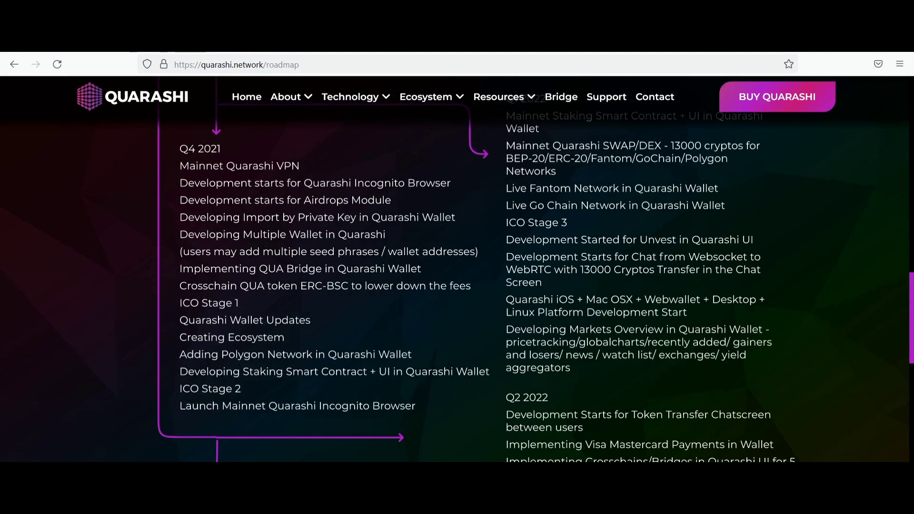
pyautogui.moveTo(348, 434)
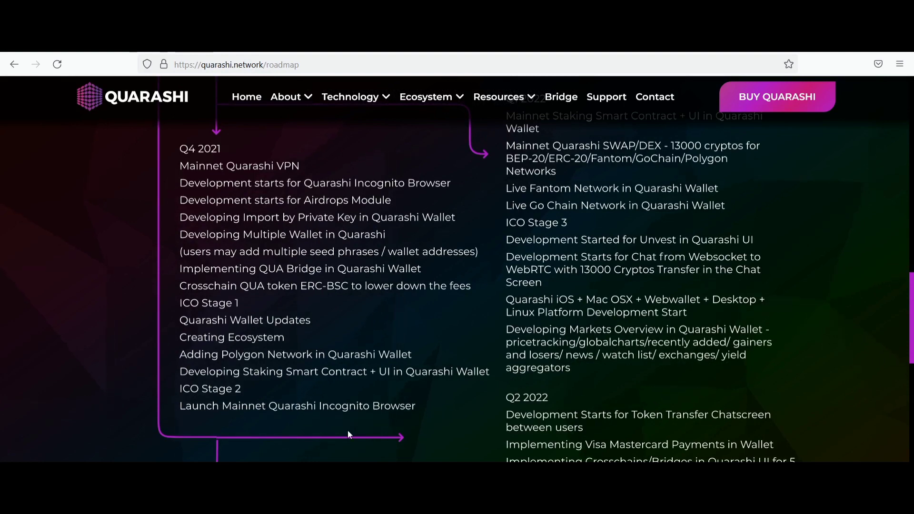
pyautogui.scroll(-3)
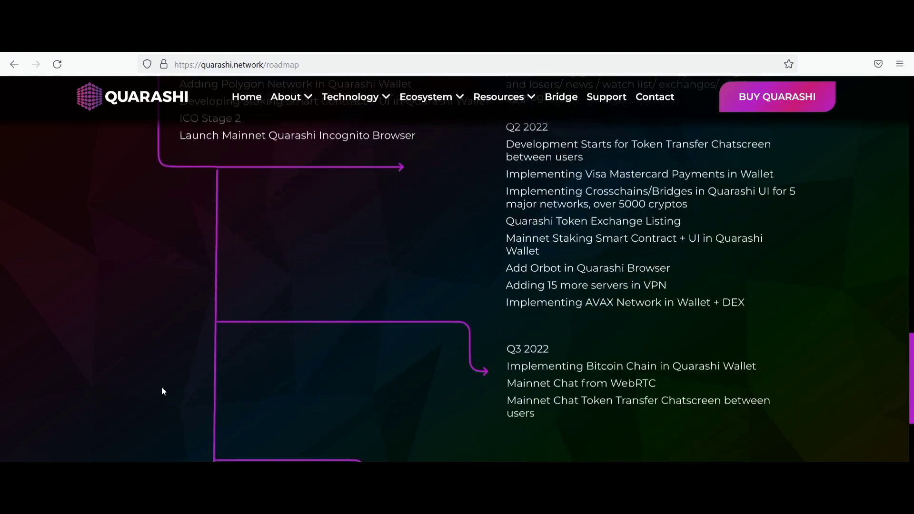
pyautogui.scroll(-3)
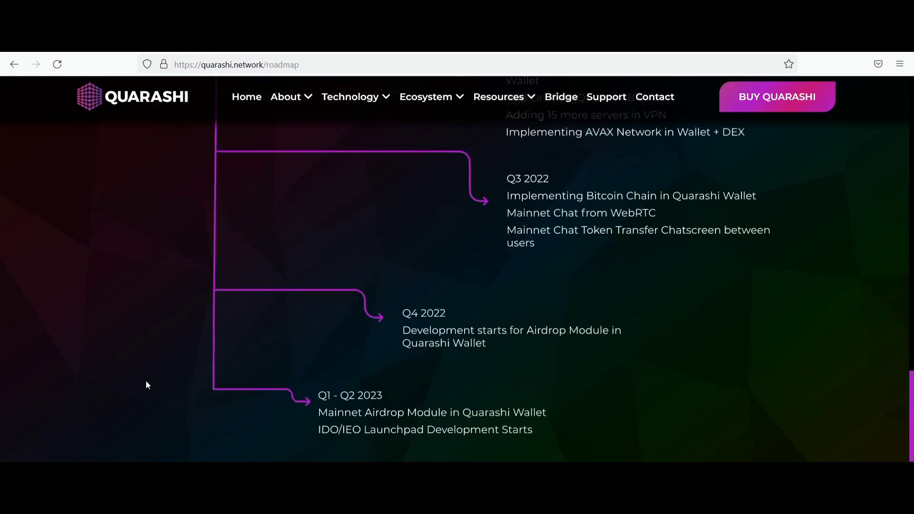
pyautogui.moveTo(152, 387)
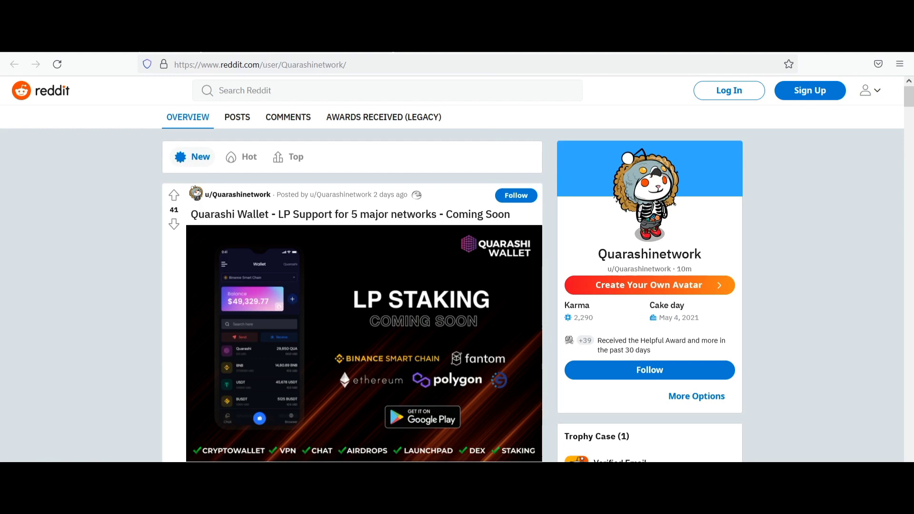
# Scroll Quarashinetwork's Reddit Overview past the LP staking, NFT support and token sale posts.
pyautogui.scroll(-3)
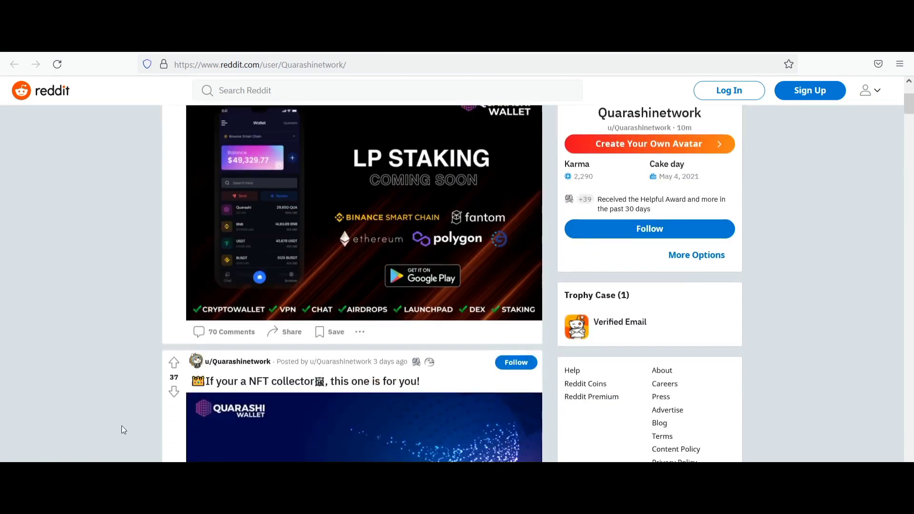
pyautogui.scroll(-3)
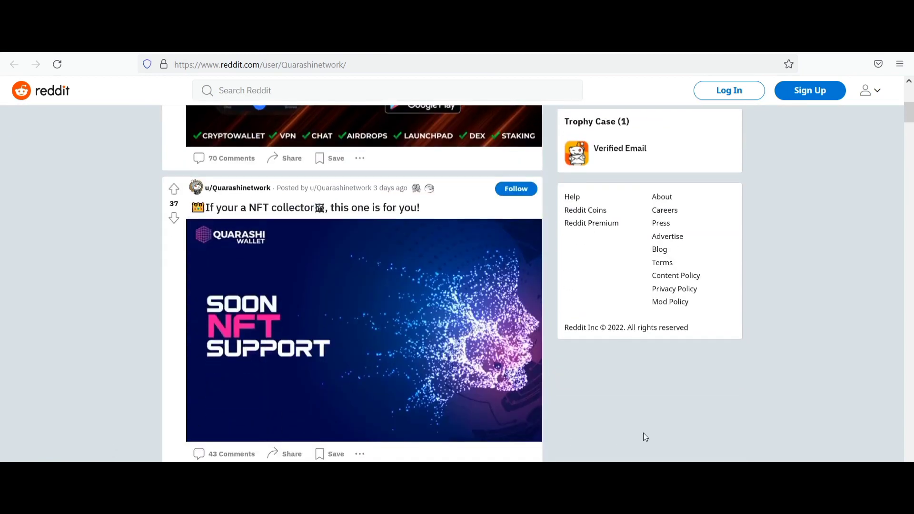
pyautogui.moveTo(876, 414)
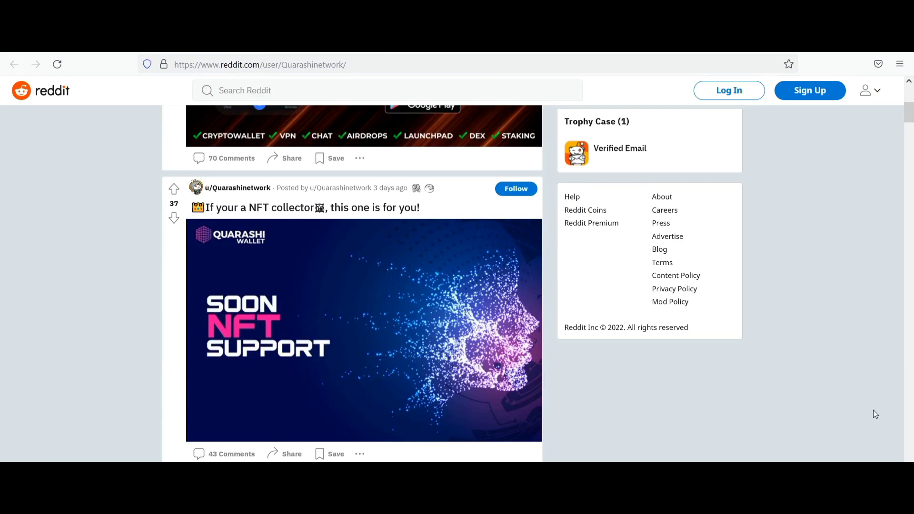
pyautogui.scroll(-3)
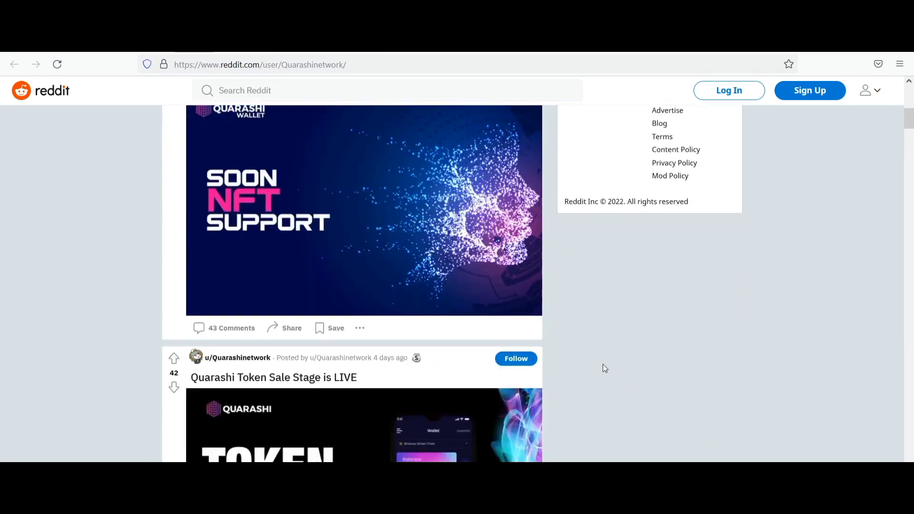
pyautogui.scroll(-3)
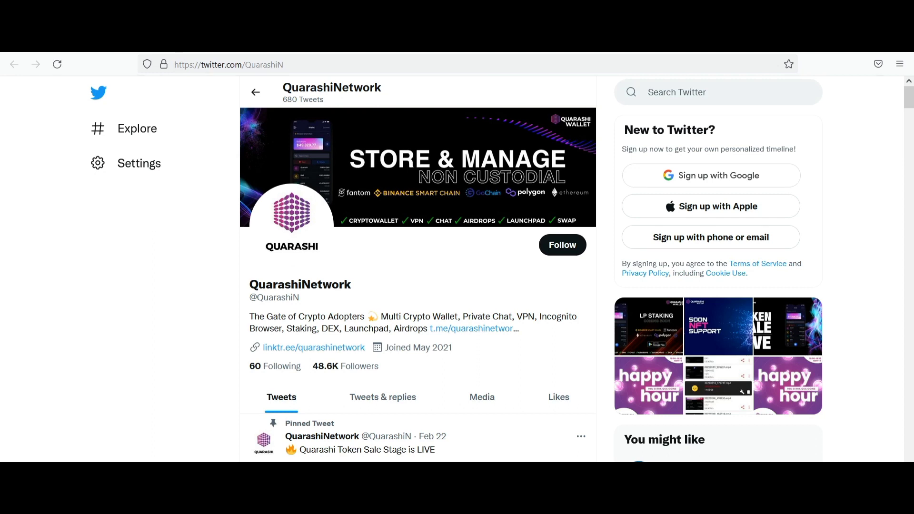
# Scroll the QuarashiN Tweets tab past the pinned token sale and Coinscope audit tweets to the BEP-20 contract news.
pyautogui.scroll(-3)
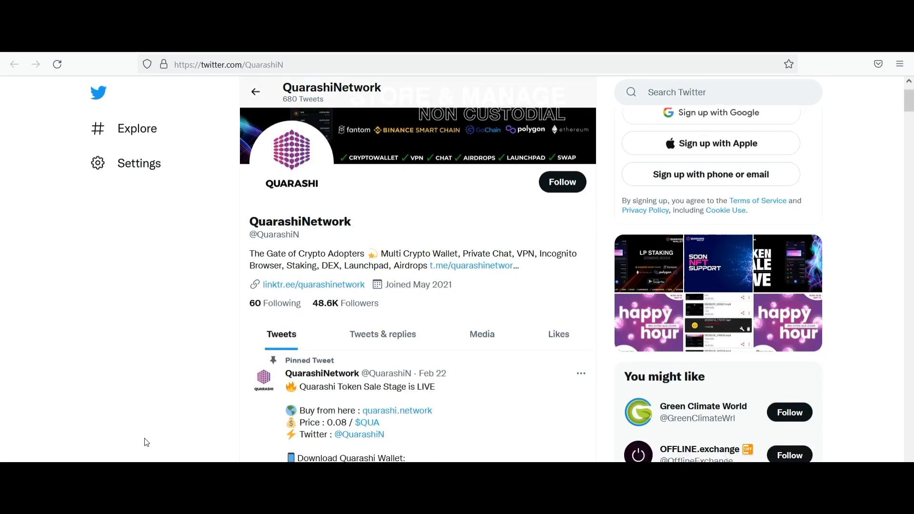
pyautogui.scroll(-3)
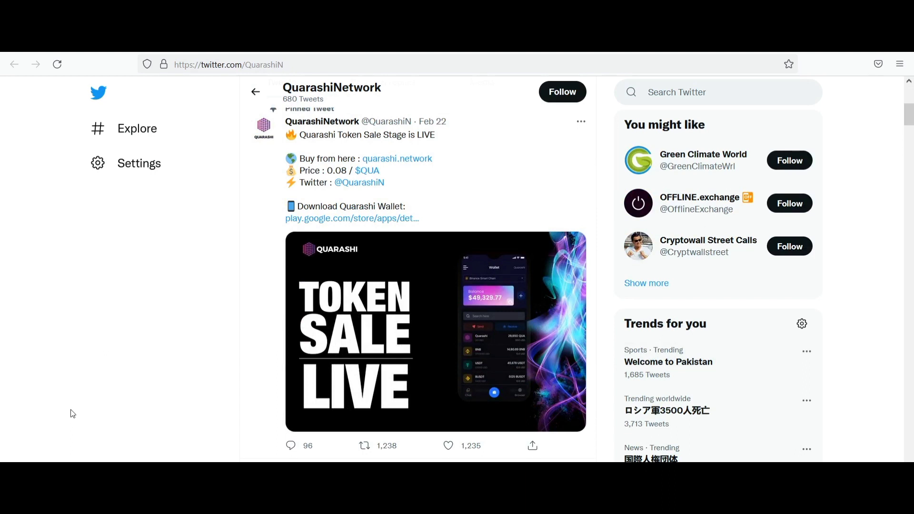
pyautogui.moveTo(111, 403)
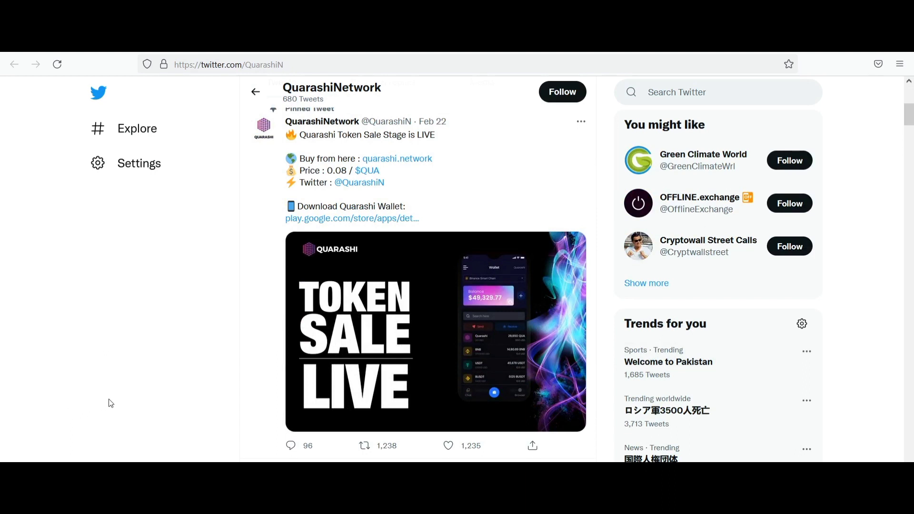
pyautogui.scroll(-3)
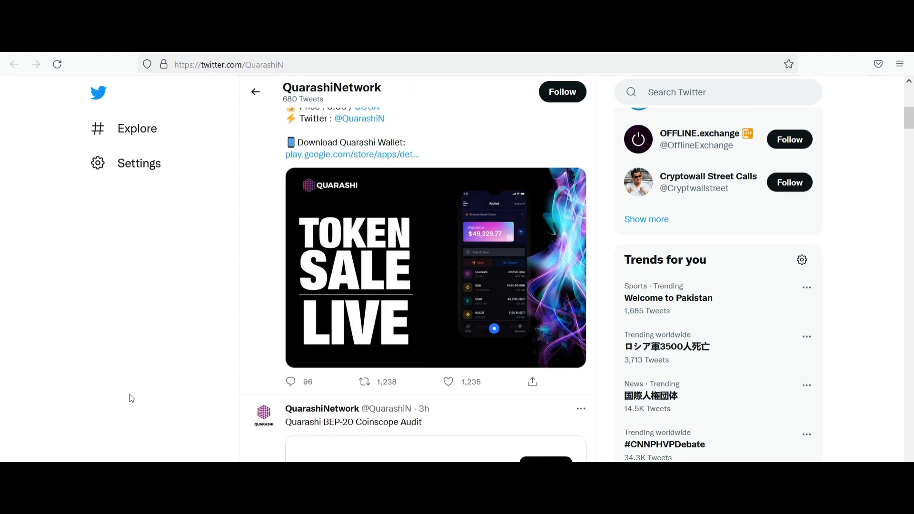
pyautogui.scroll(-3)
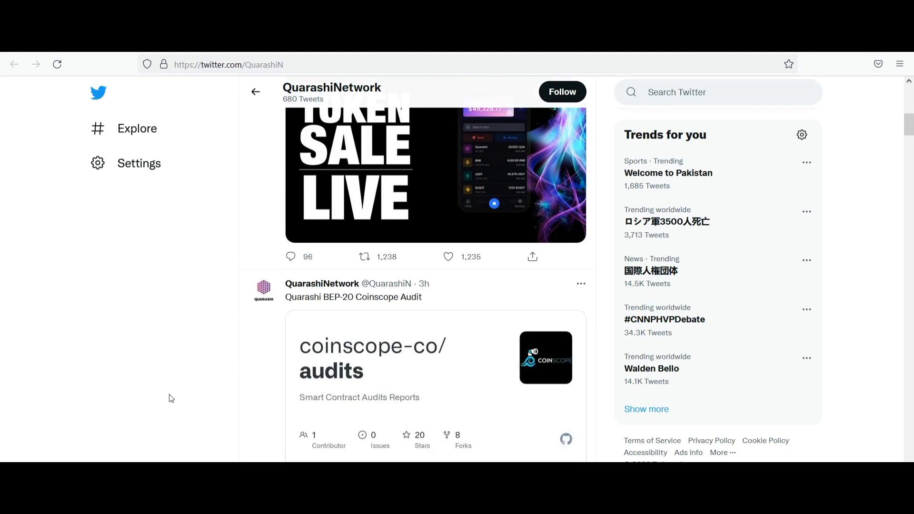
pyautogui.scroll(-3)
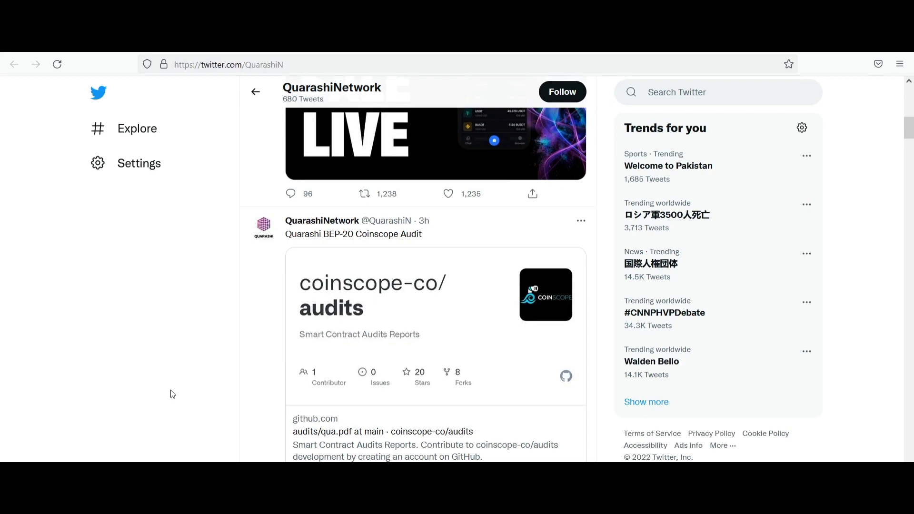
pyautogui.scroll(-3)
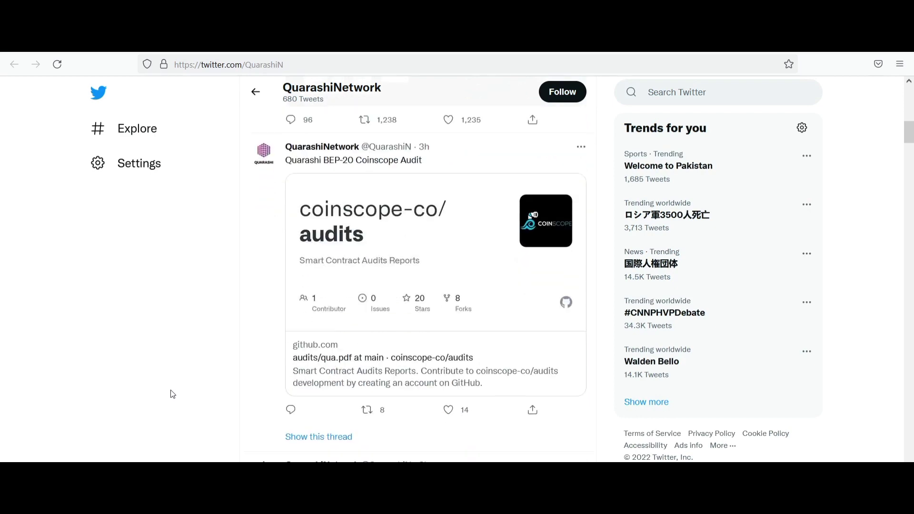
pyautogui.scroll(-3)
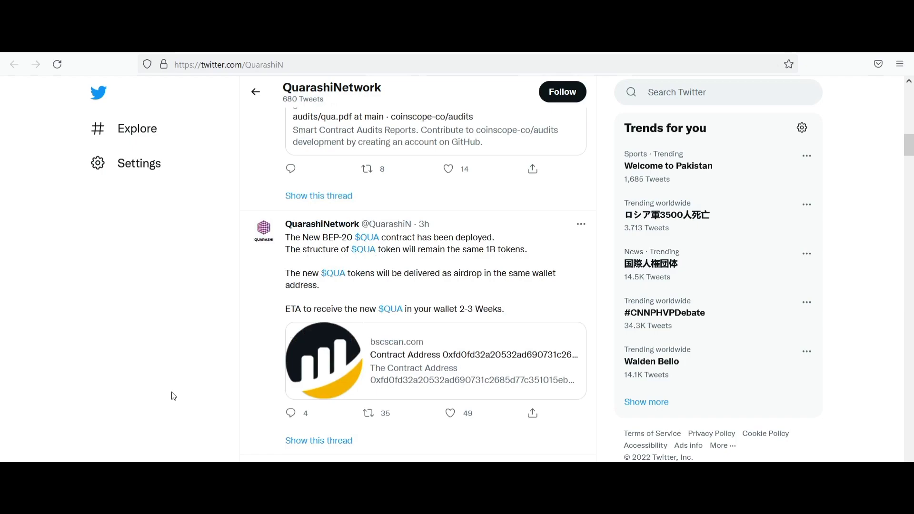